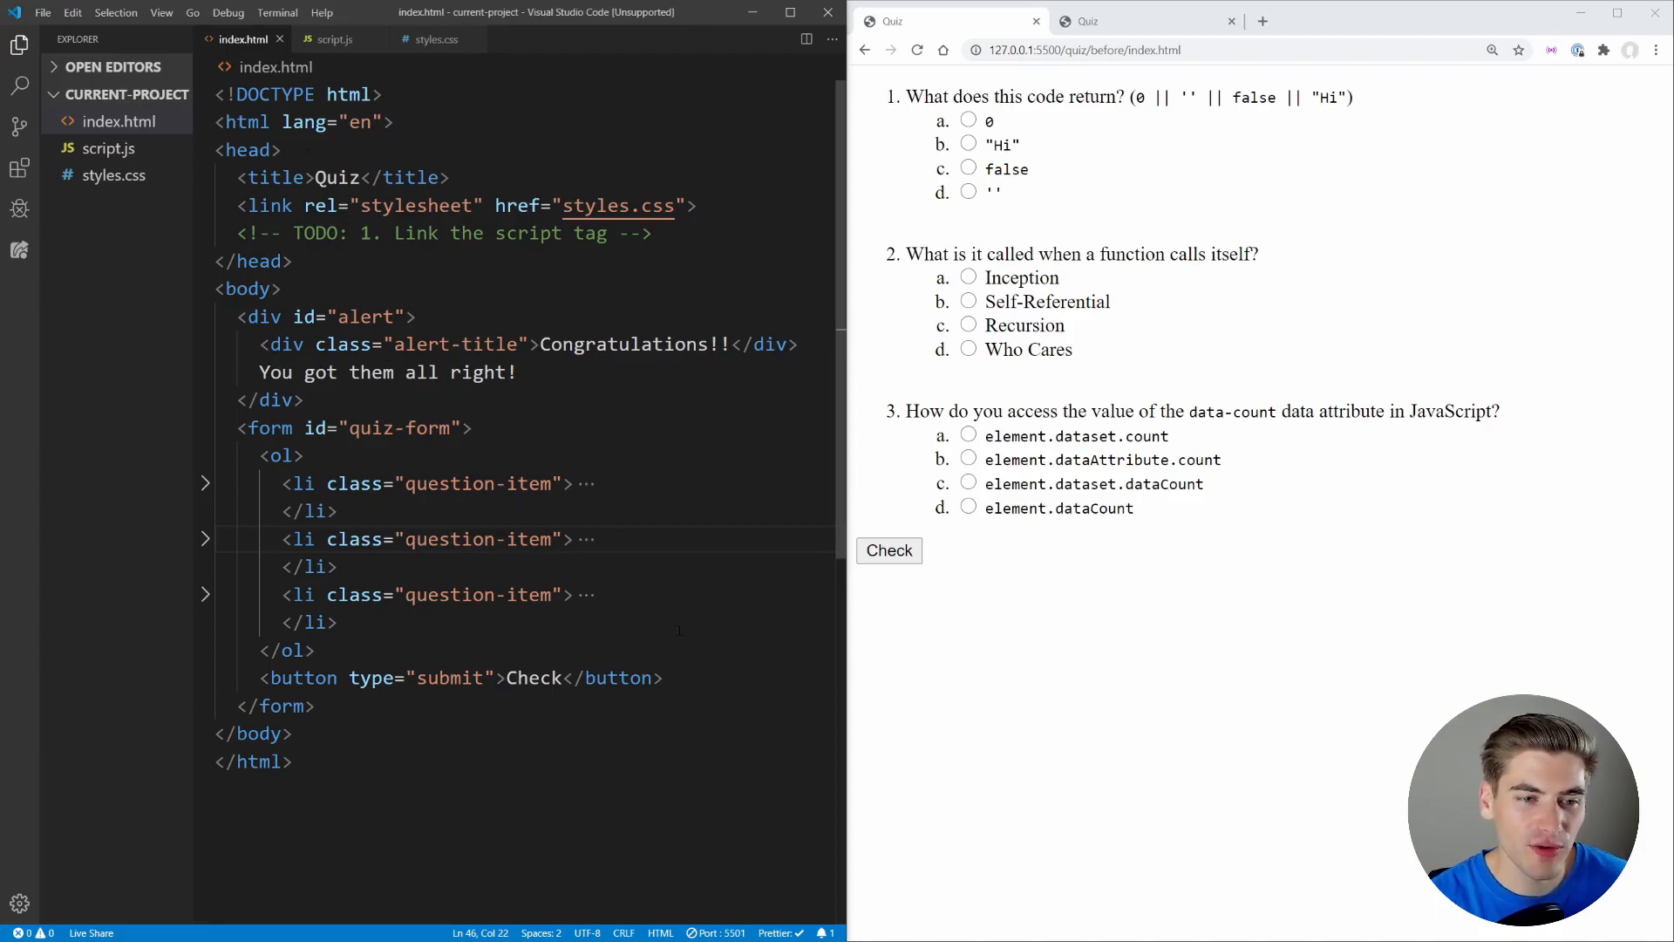
- Pick 0, Inception and element.dataCount as the starter quiz answers
click(247, 289)
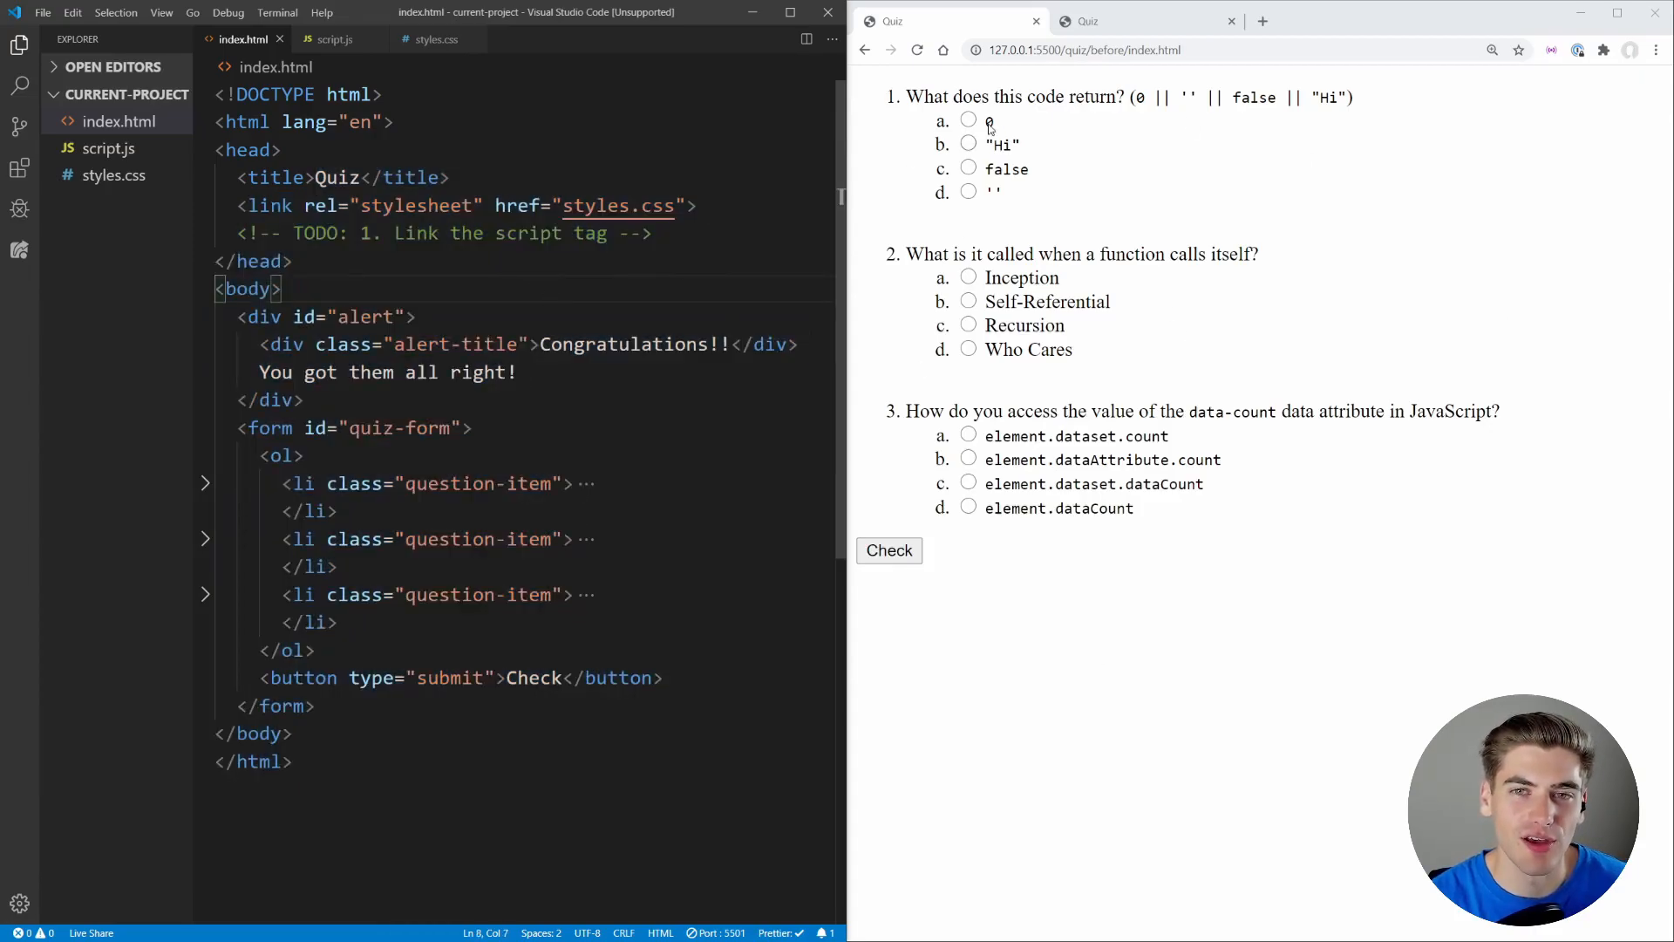
click(967, 143)
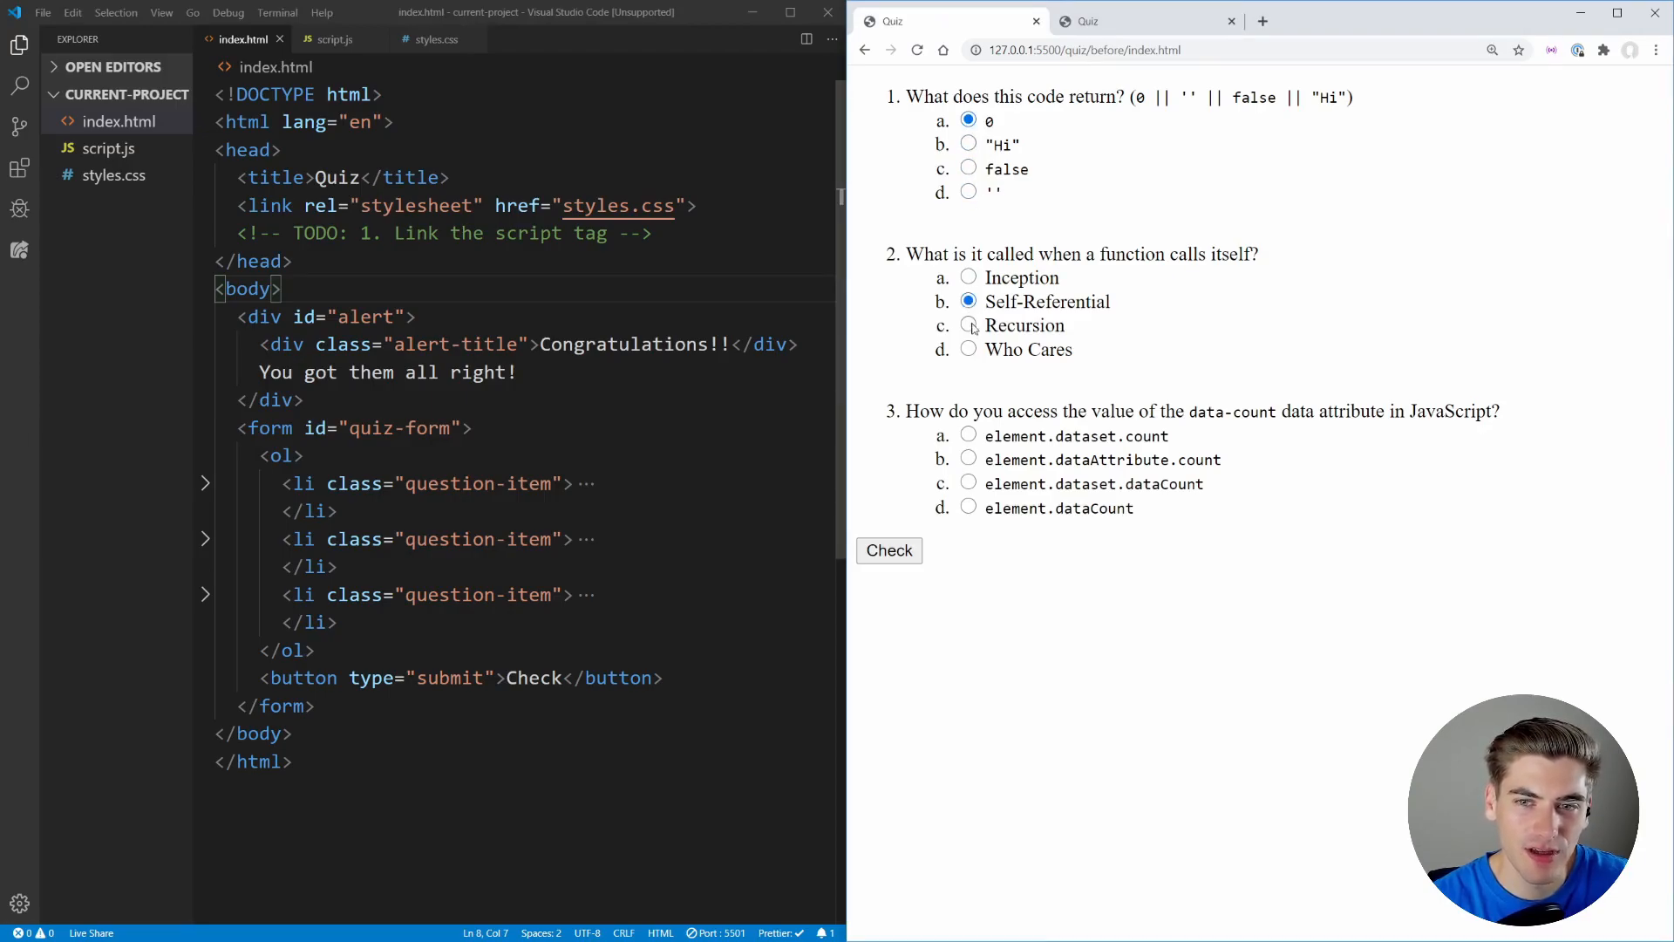
click(969, 484)
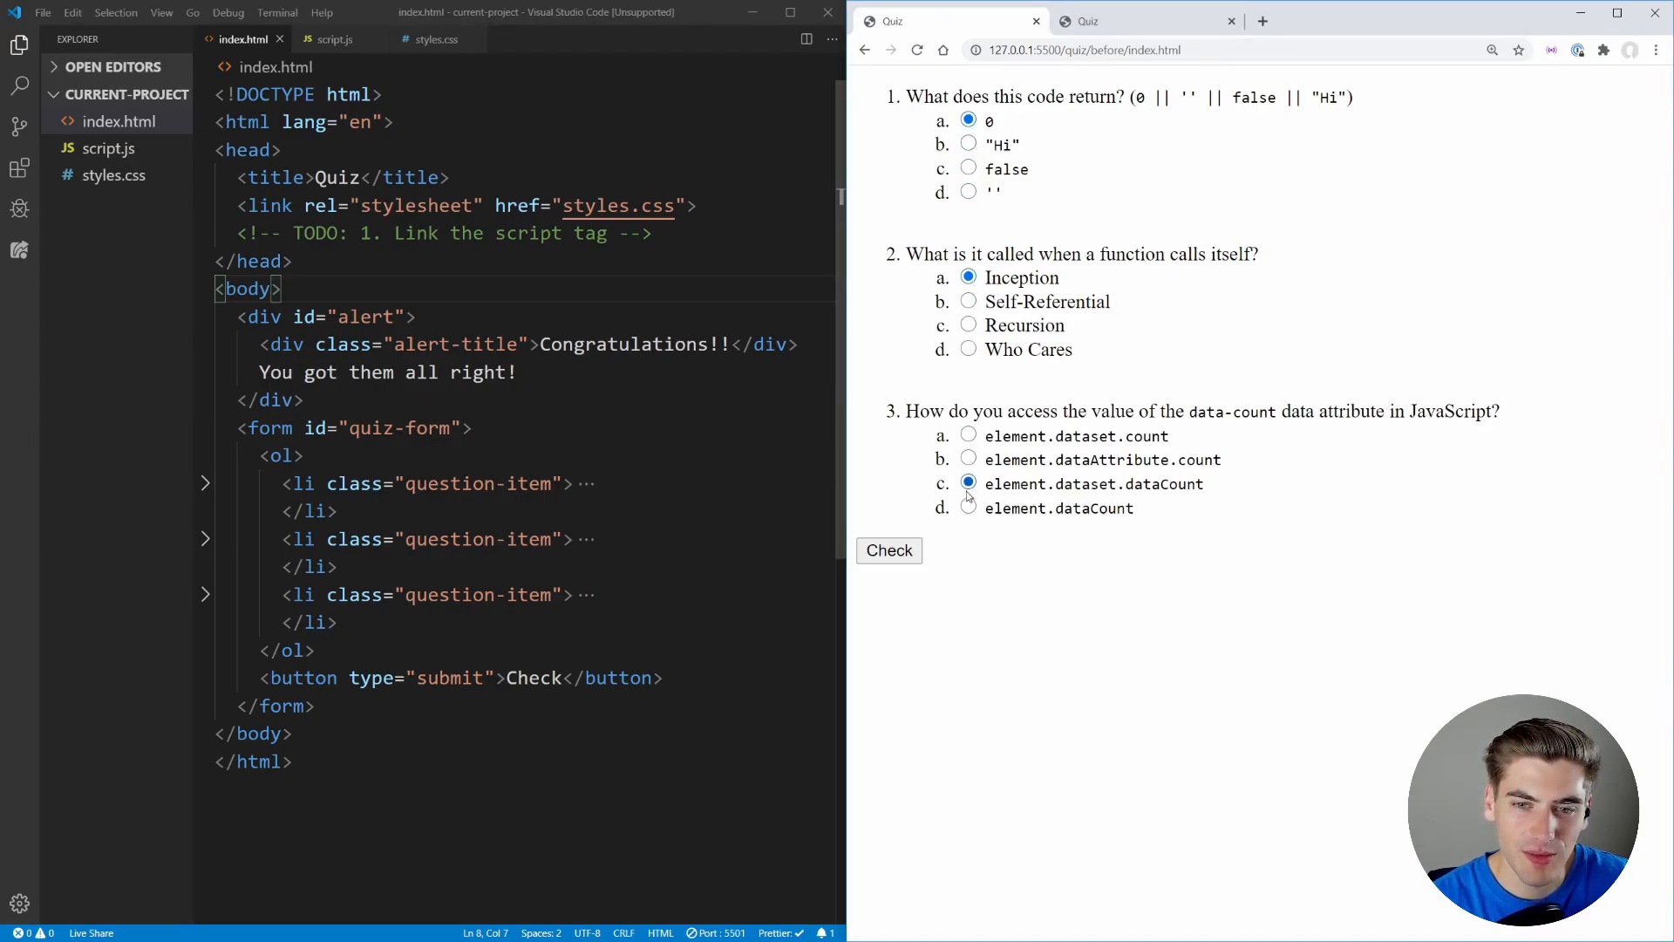
click(967, 509)
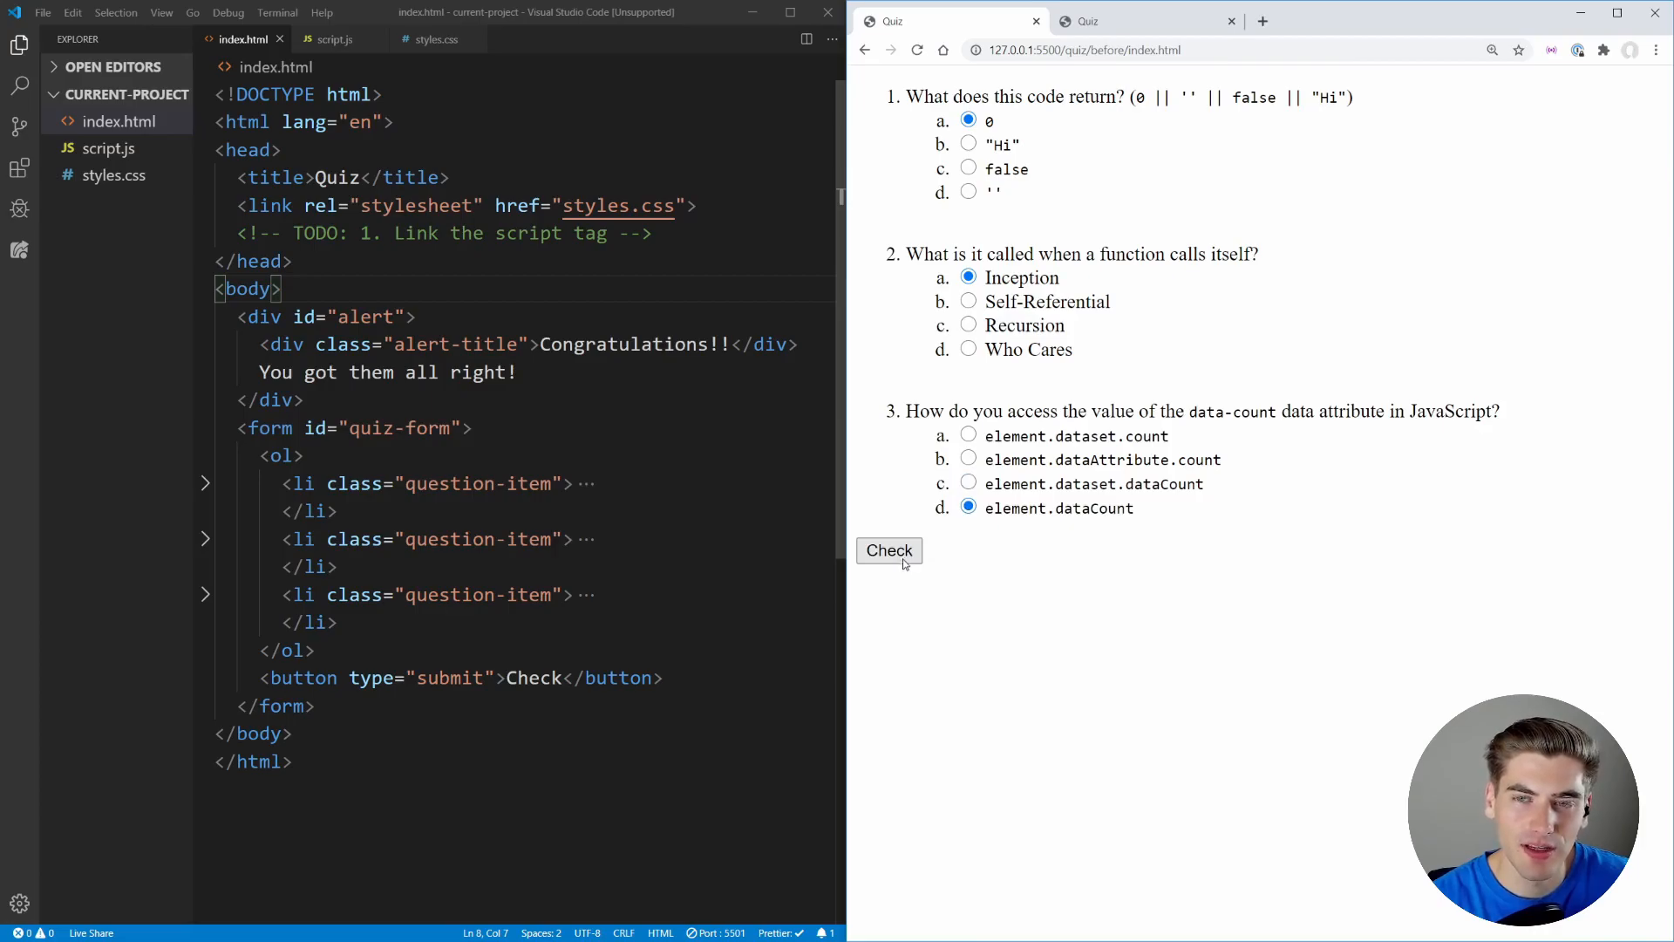
mouse_move(903, 564)
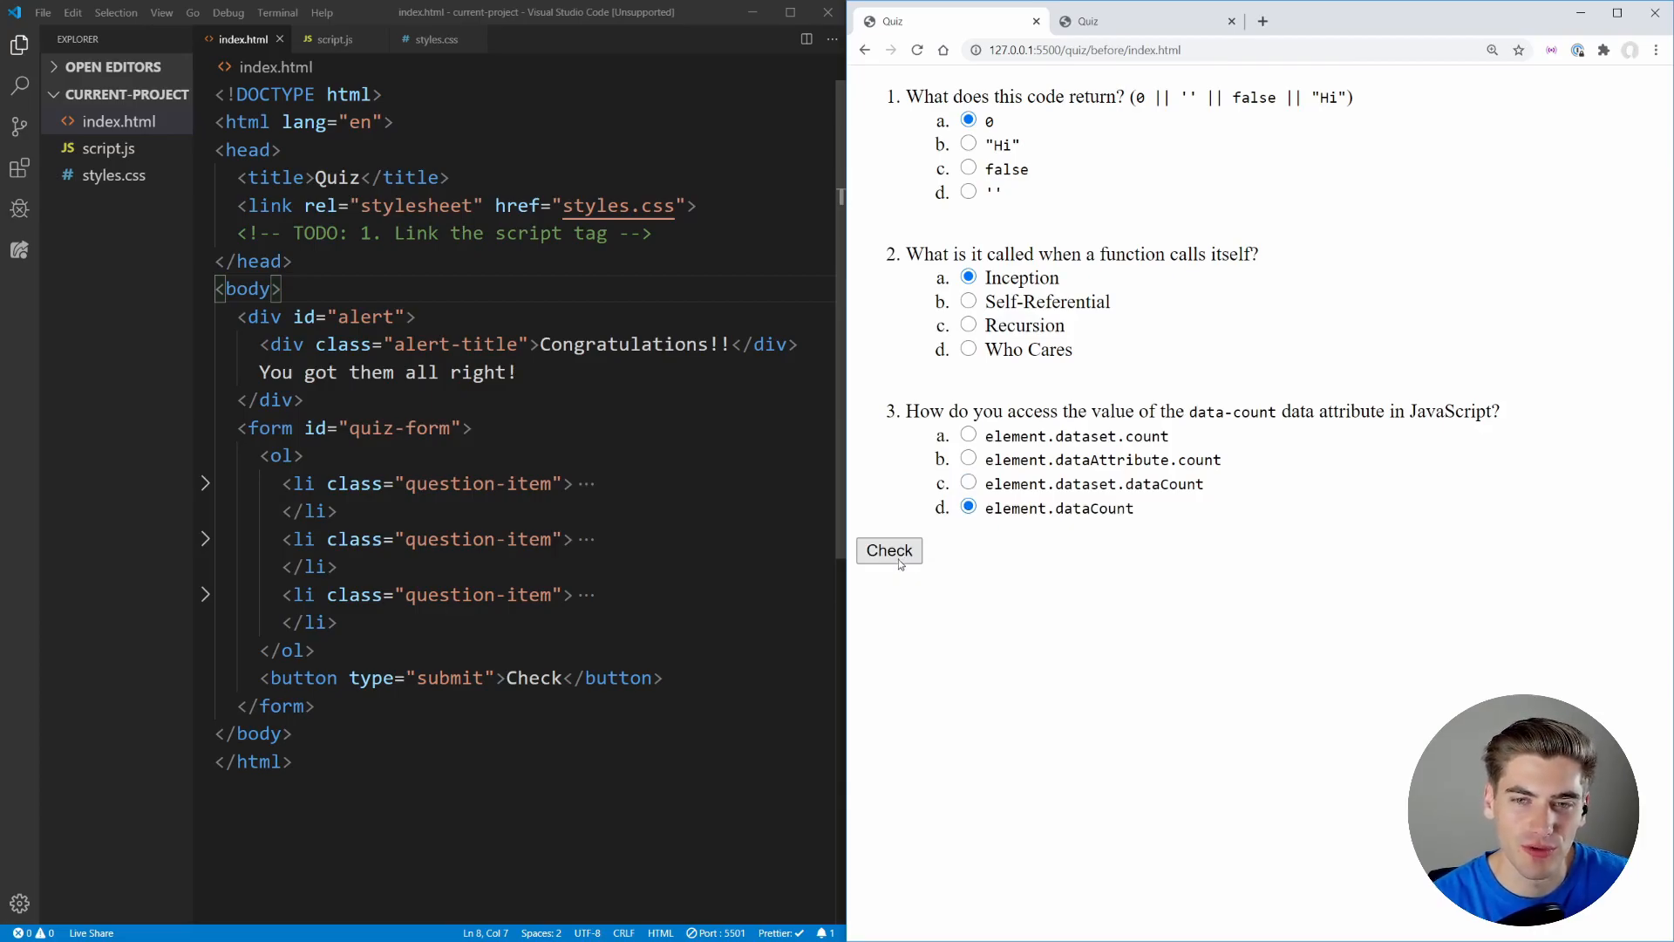
- Submit the starter quiz, which reloads with answers in the URL and choices cleared
click(888, 551)
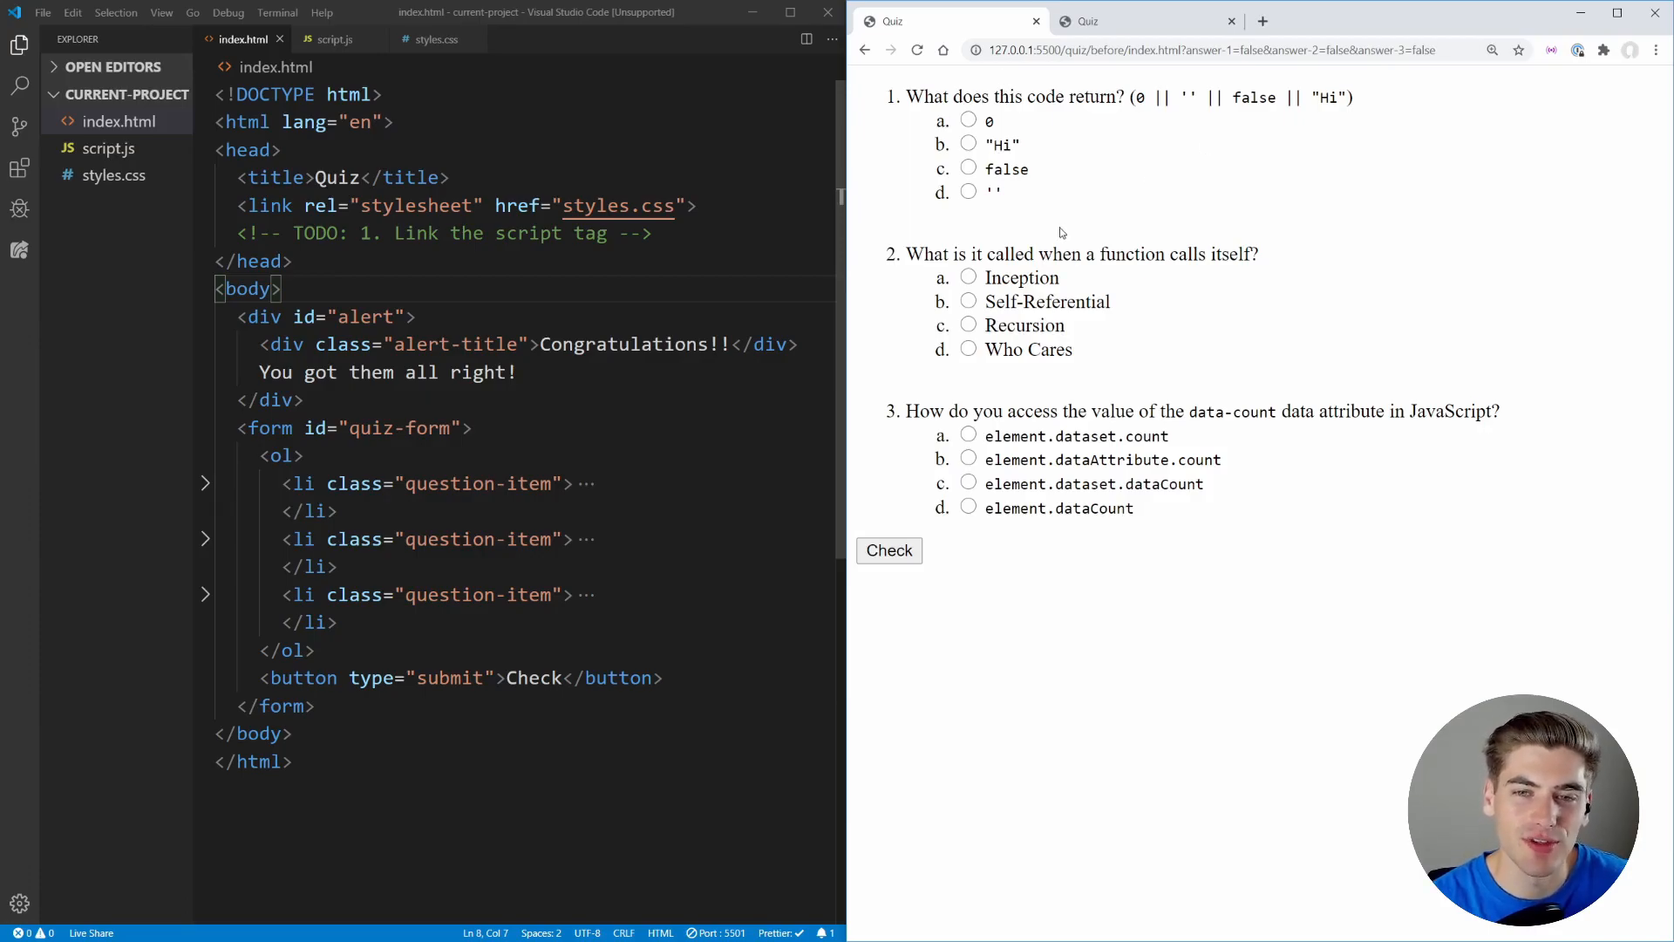
mouse_move(1044, 248)
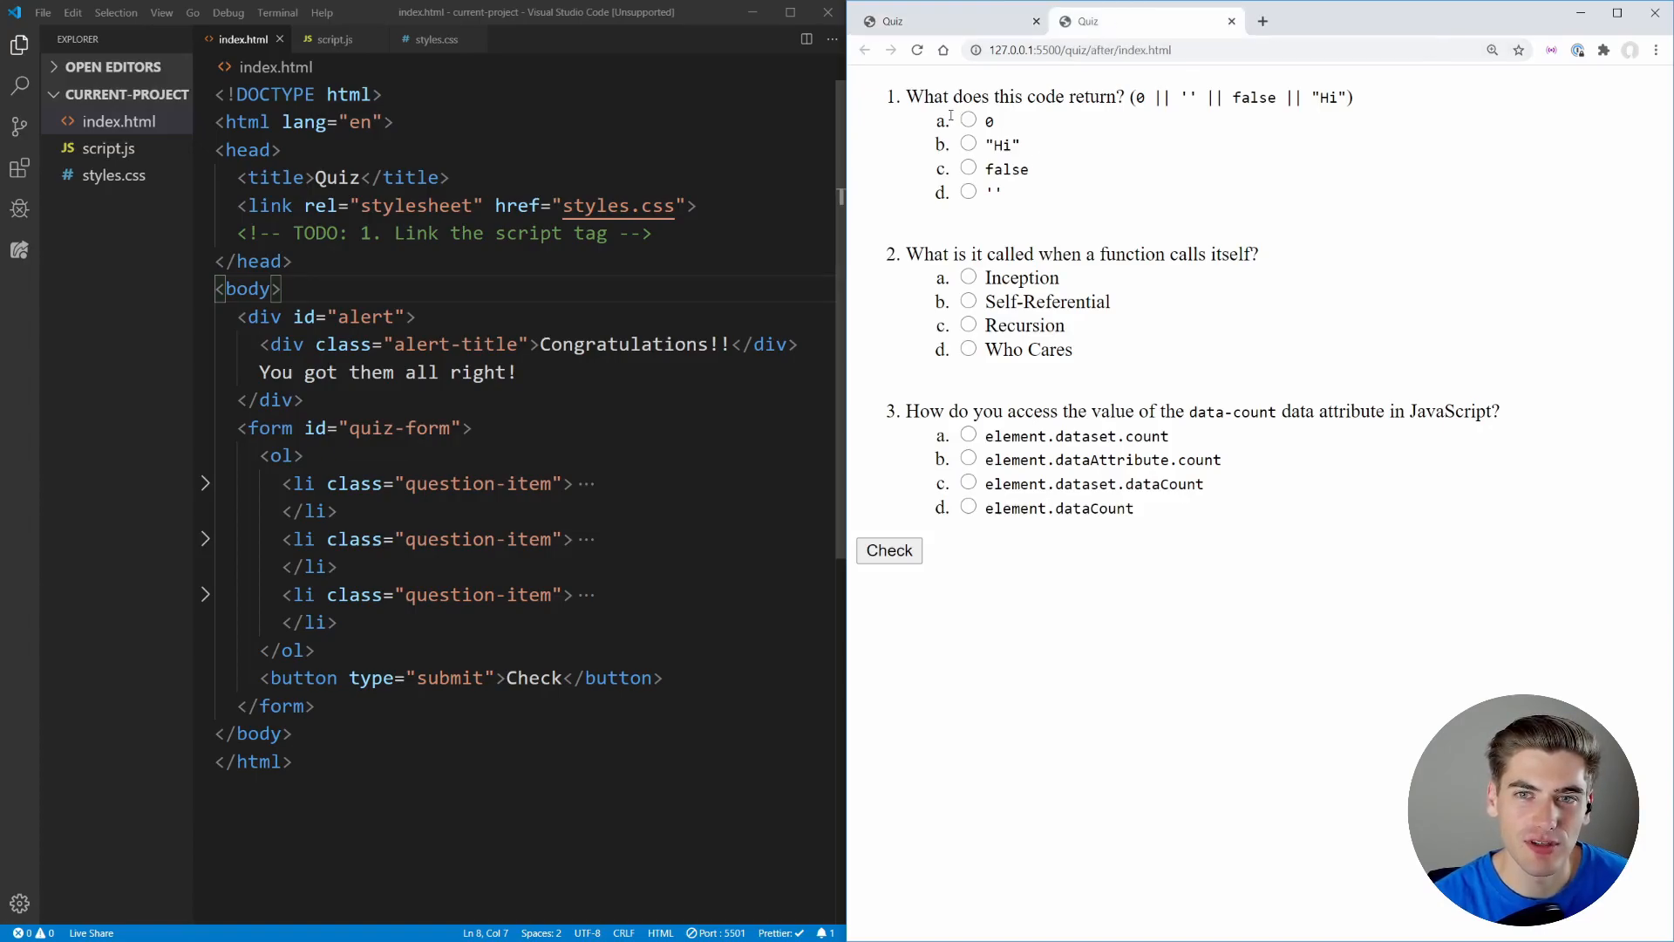
- Check the finished quiz with wrong answers, then correct to "Hi", Recursion, element.dataset.count
click(967, 120)
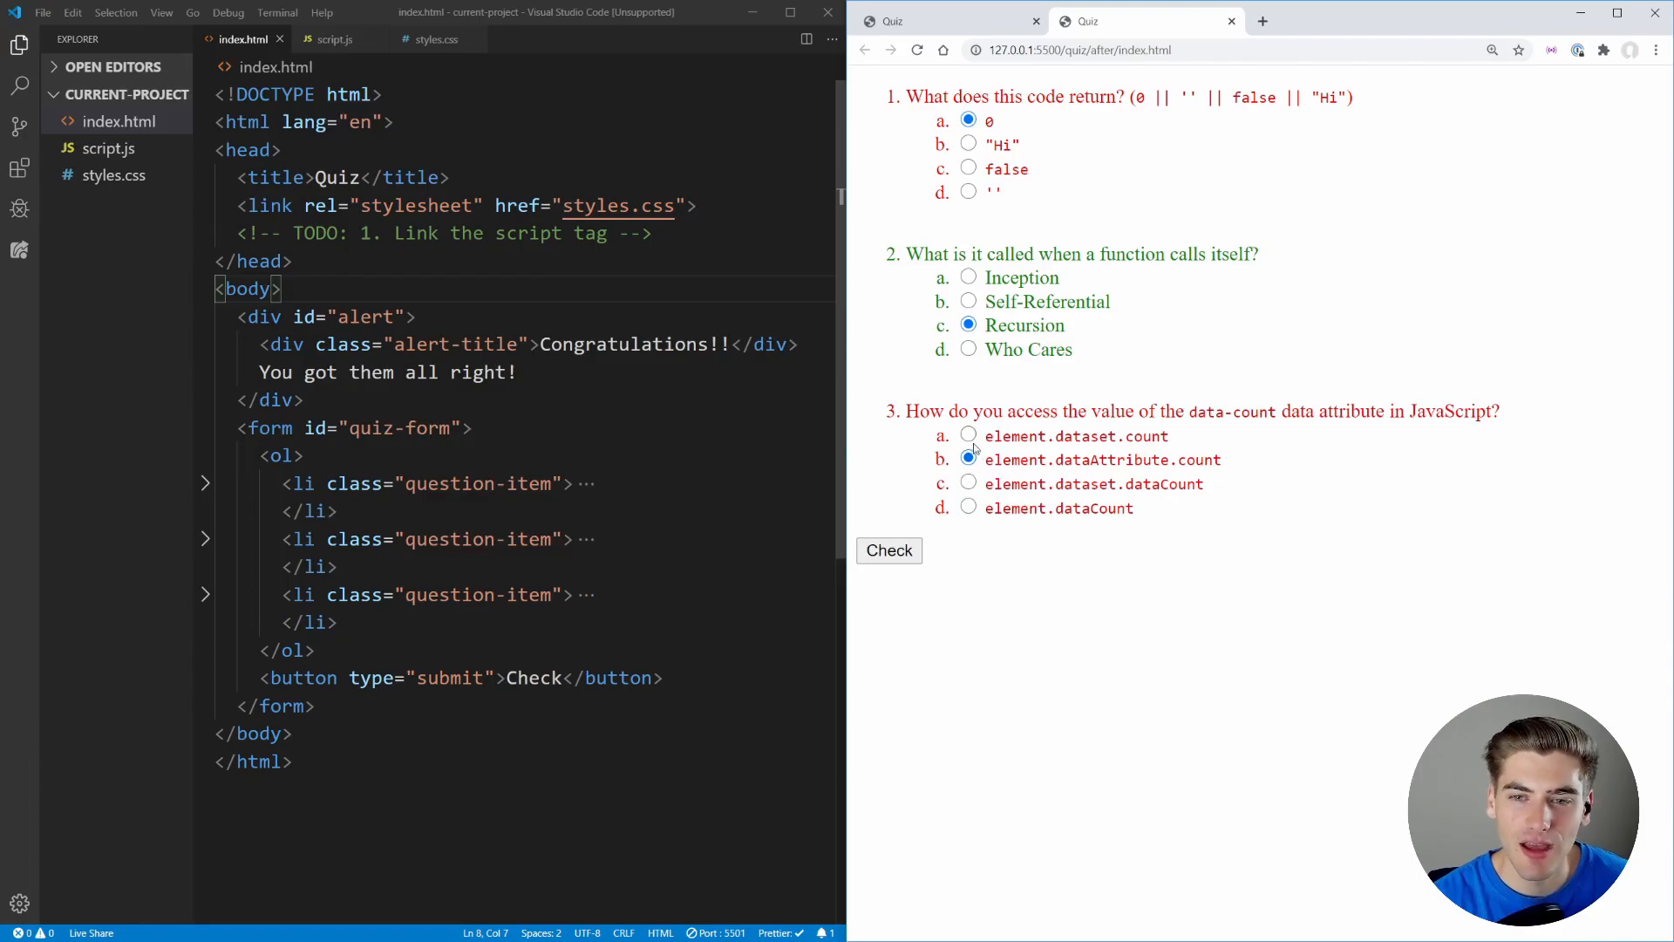
click(967, 144)
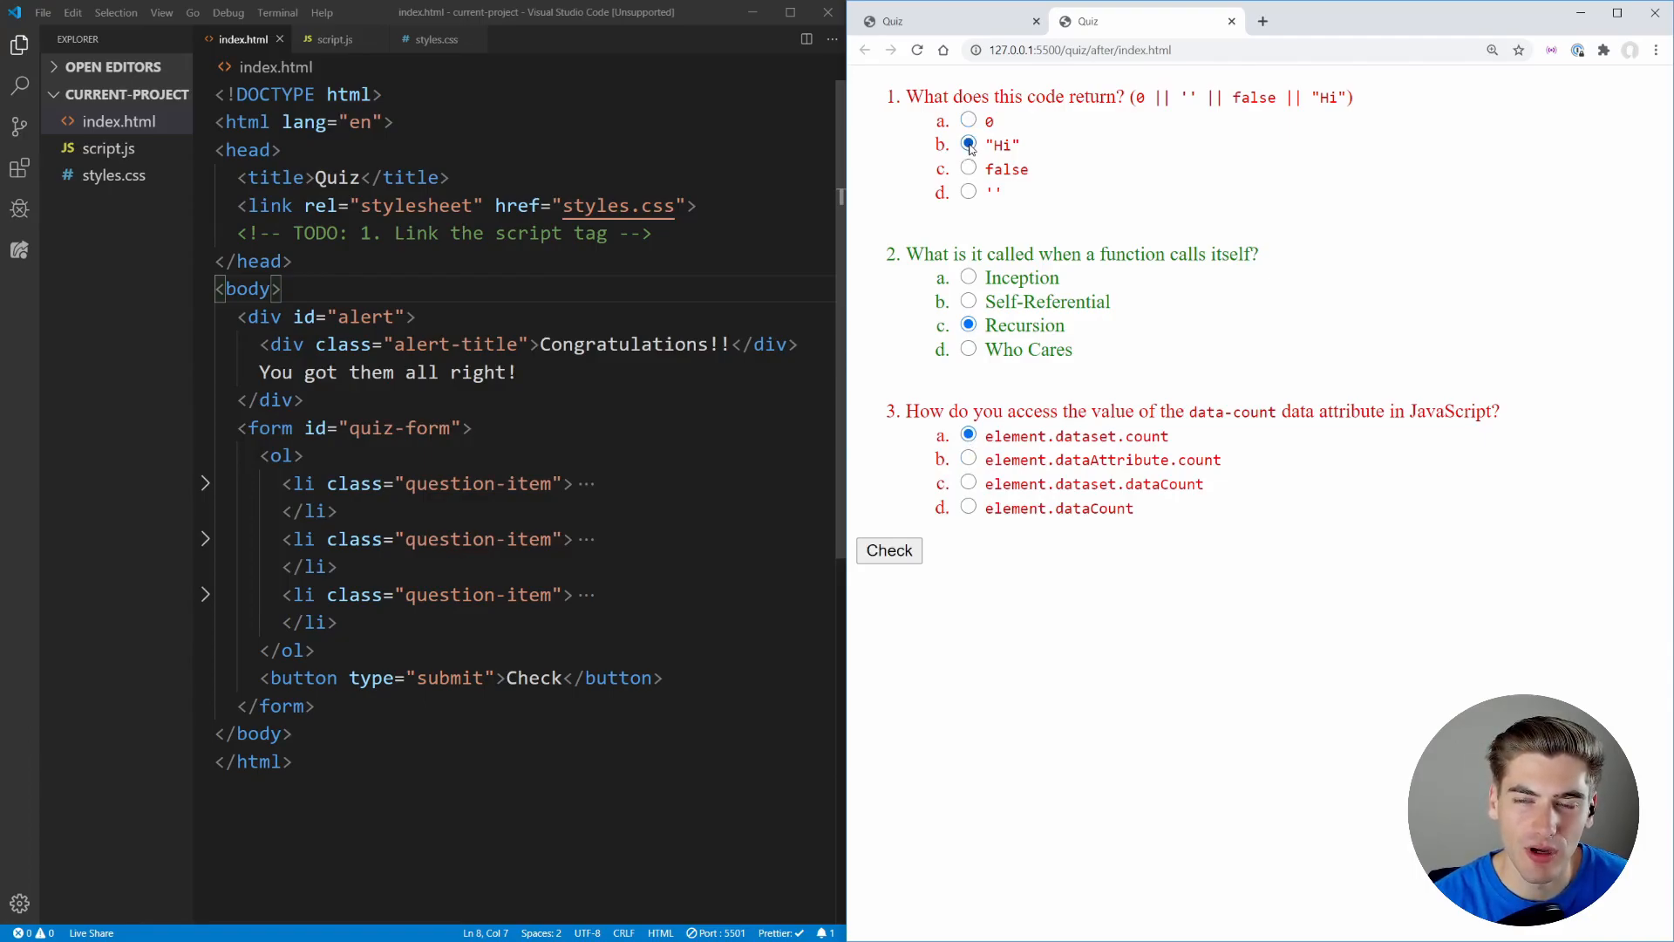
click(889, 550)
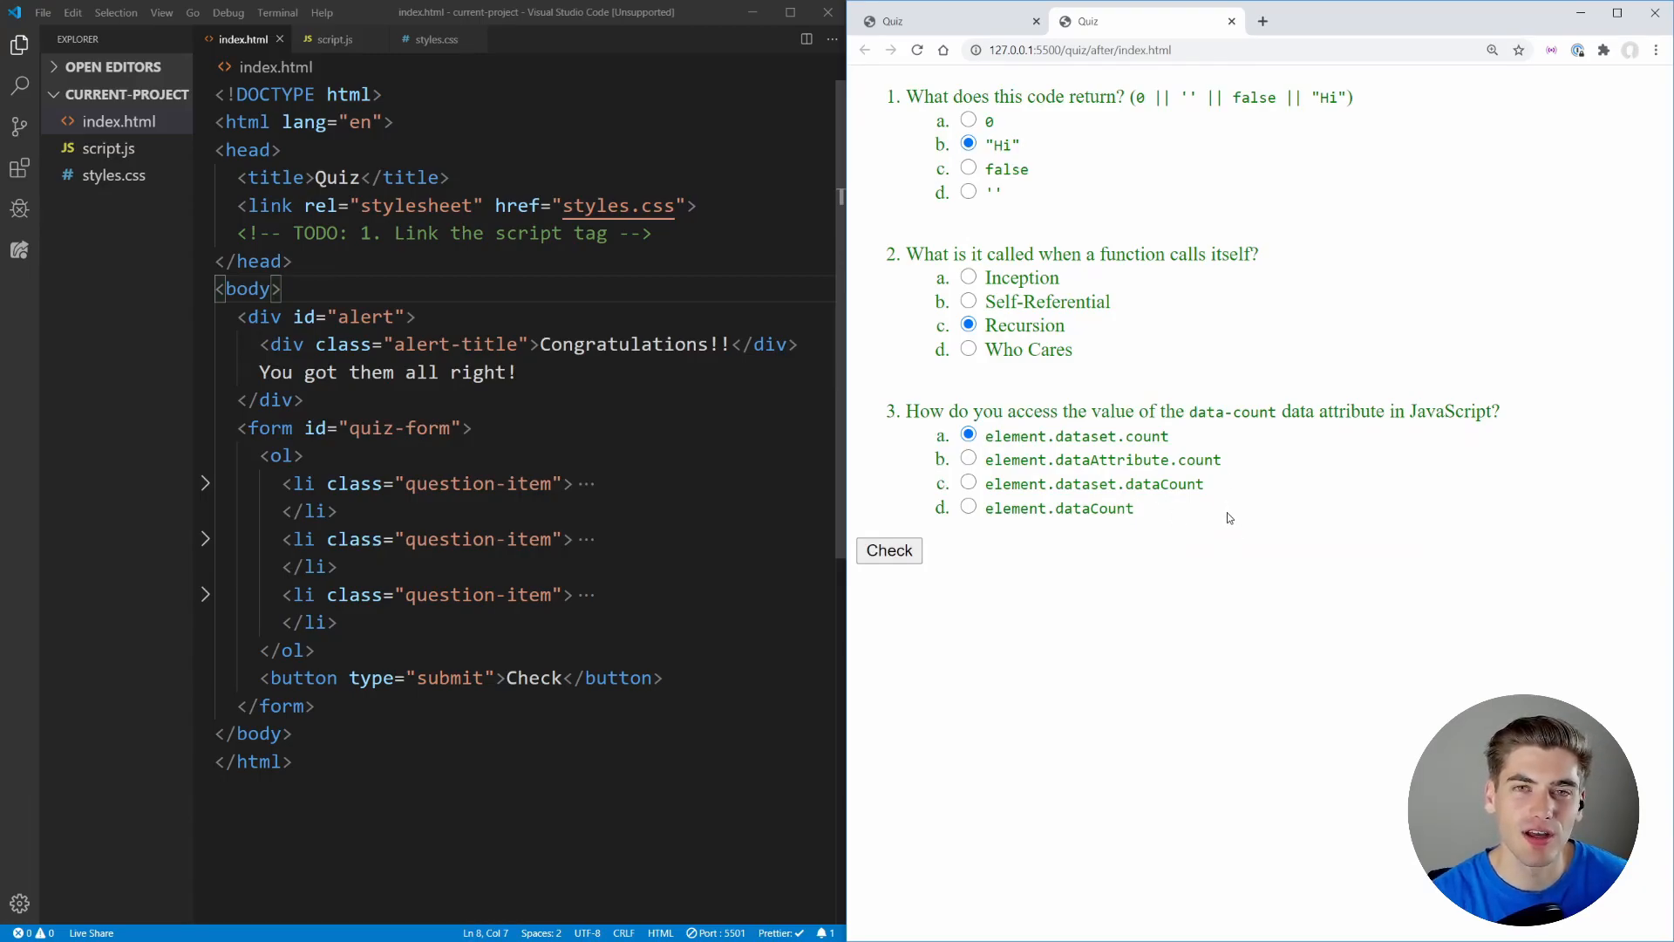
click(888, 550)
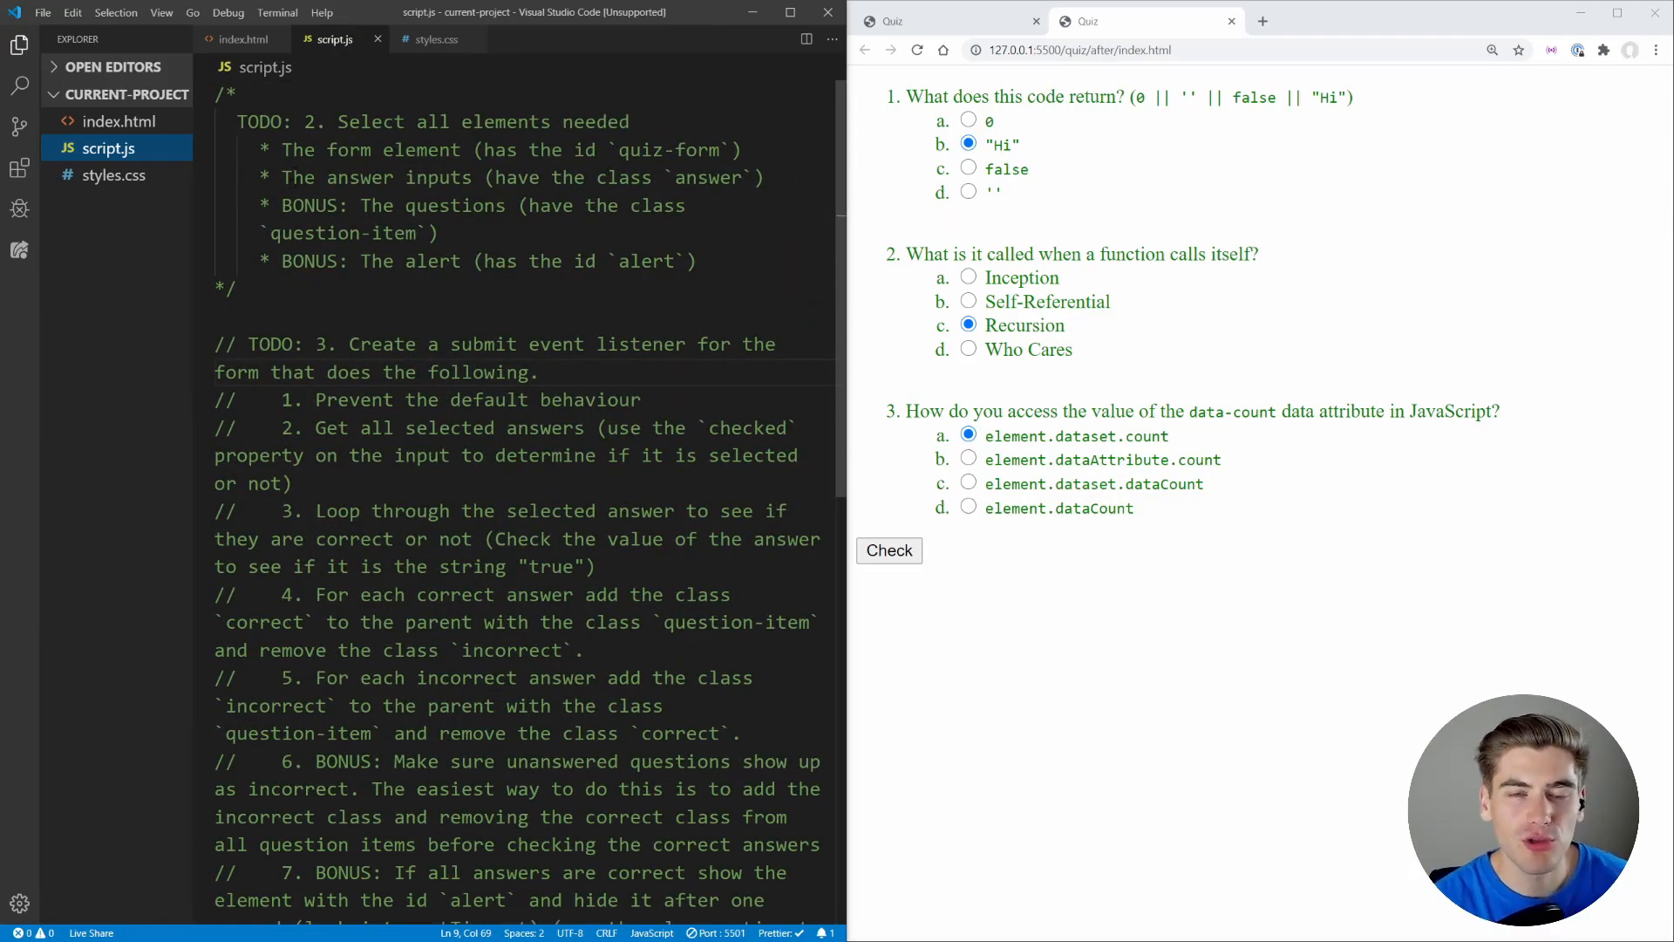
- Scroll through script.js TODO comments down to the bonus alert step and back
scroll(down, 3)
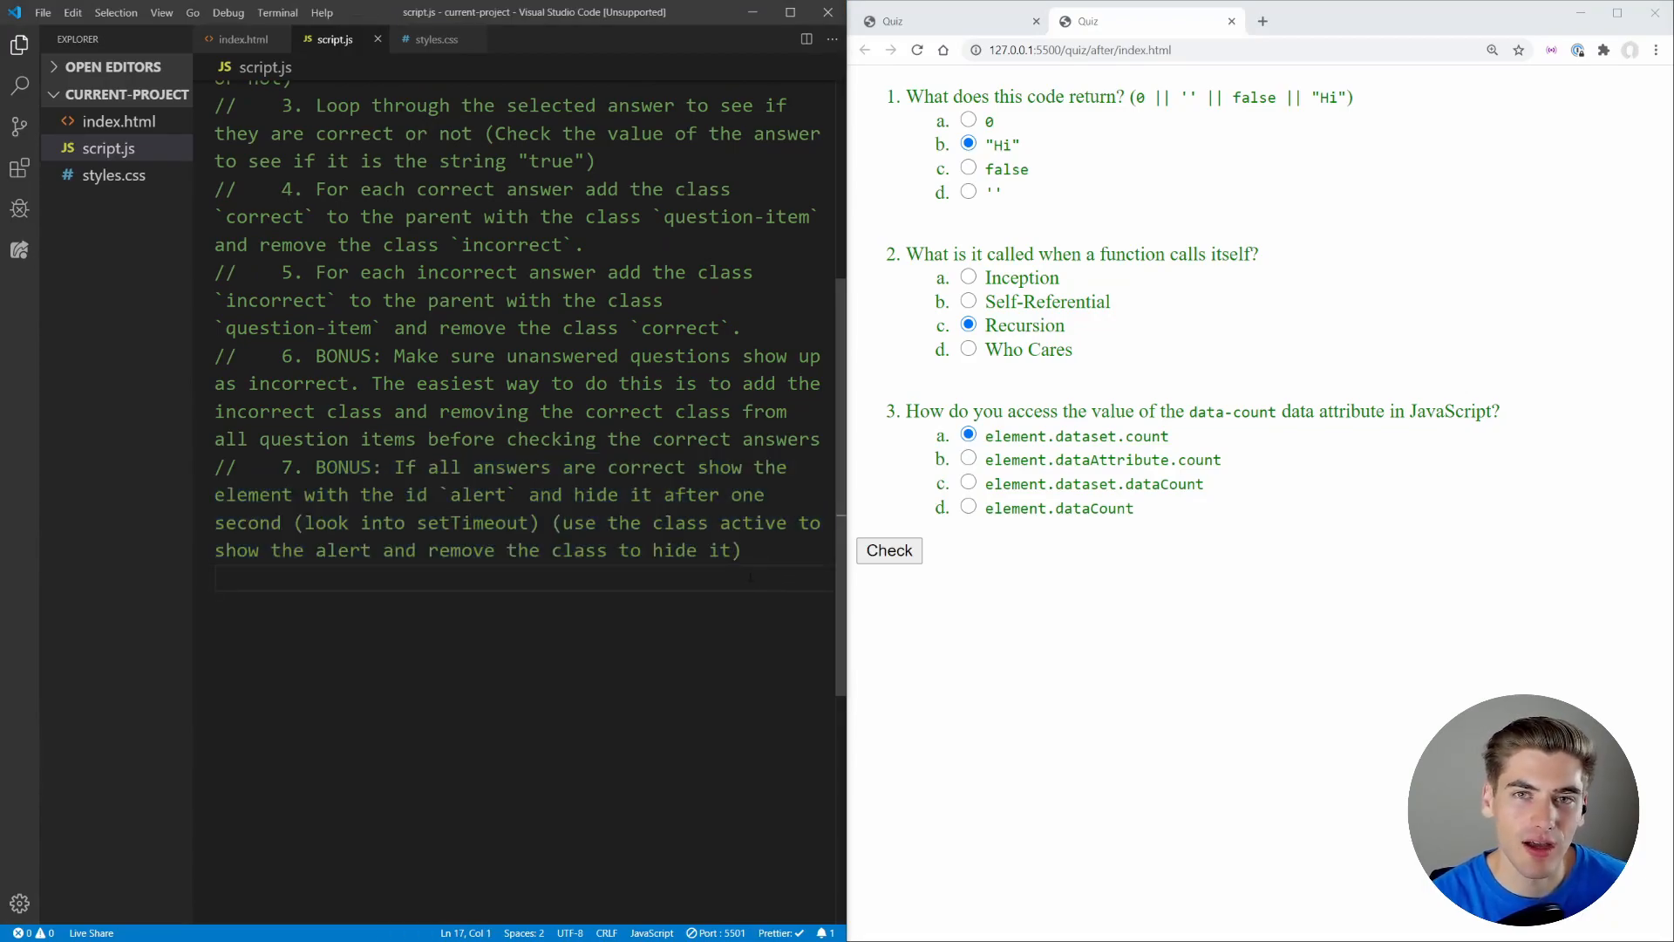
scroll(up, 3)
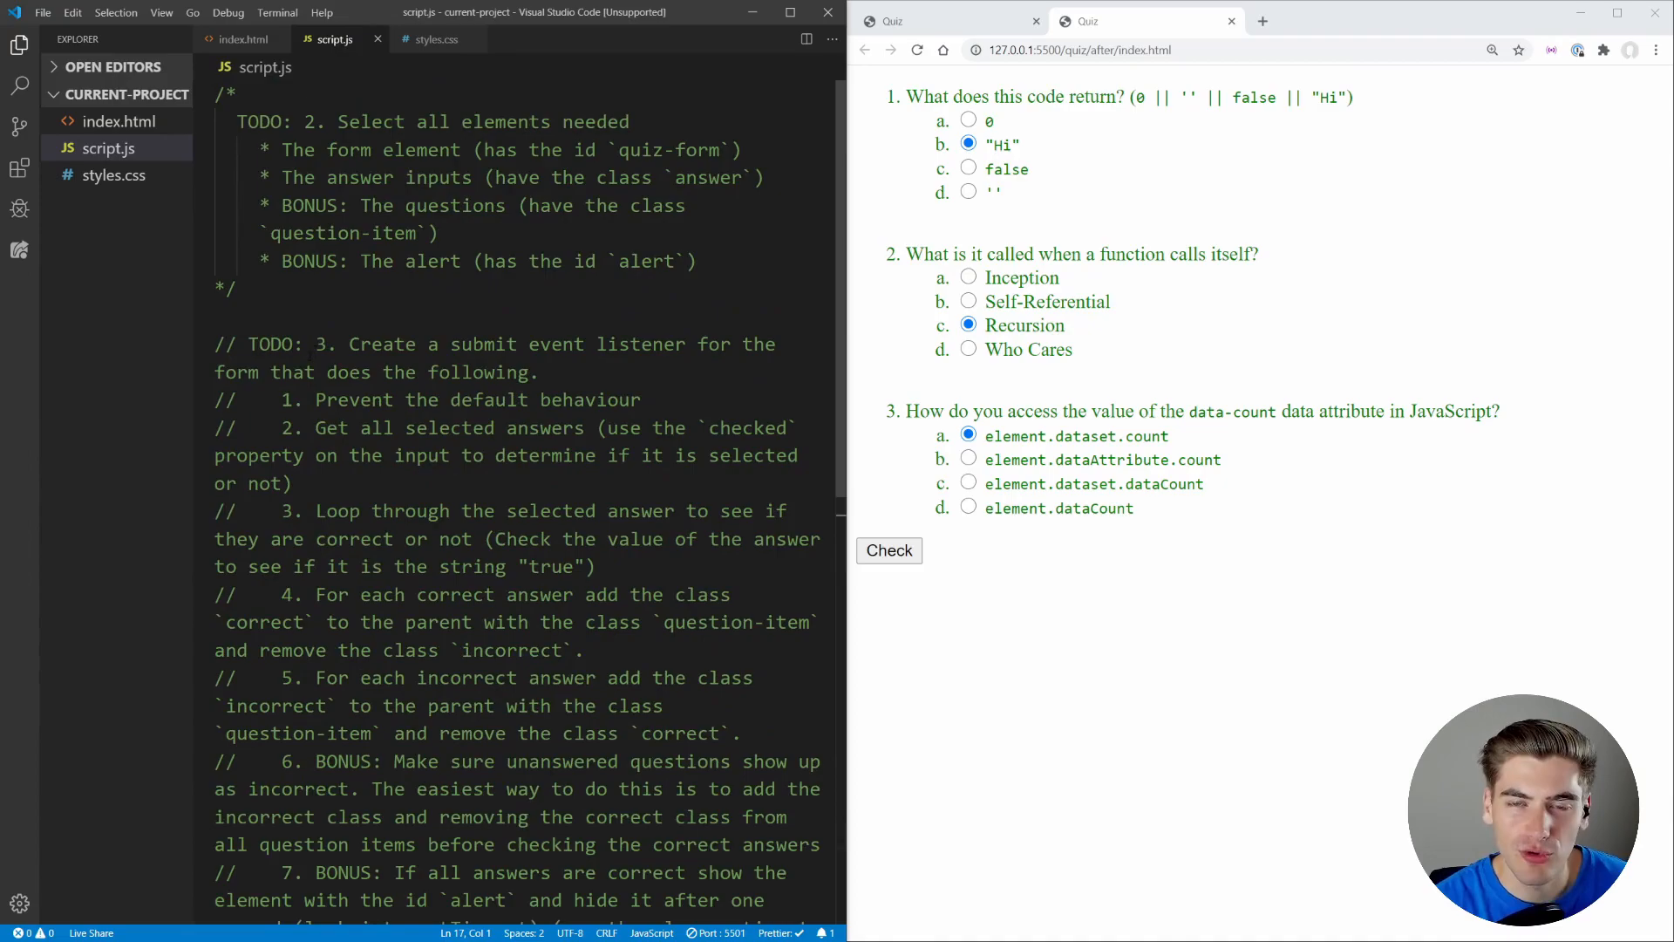